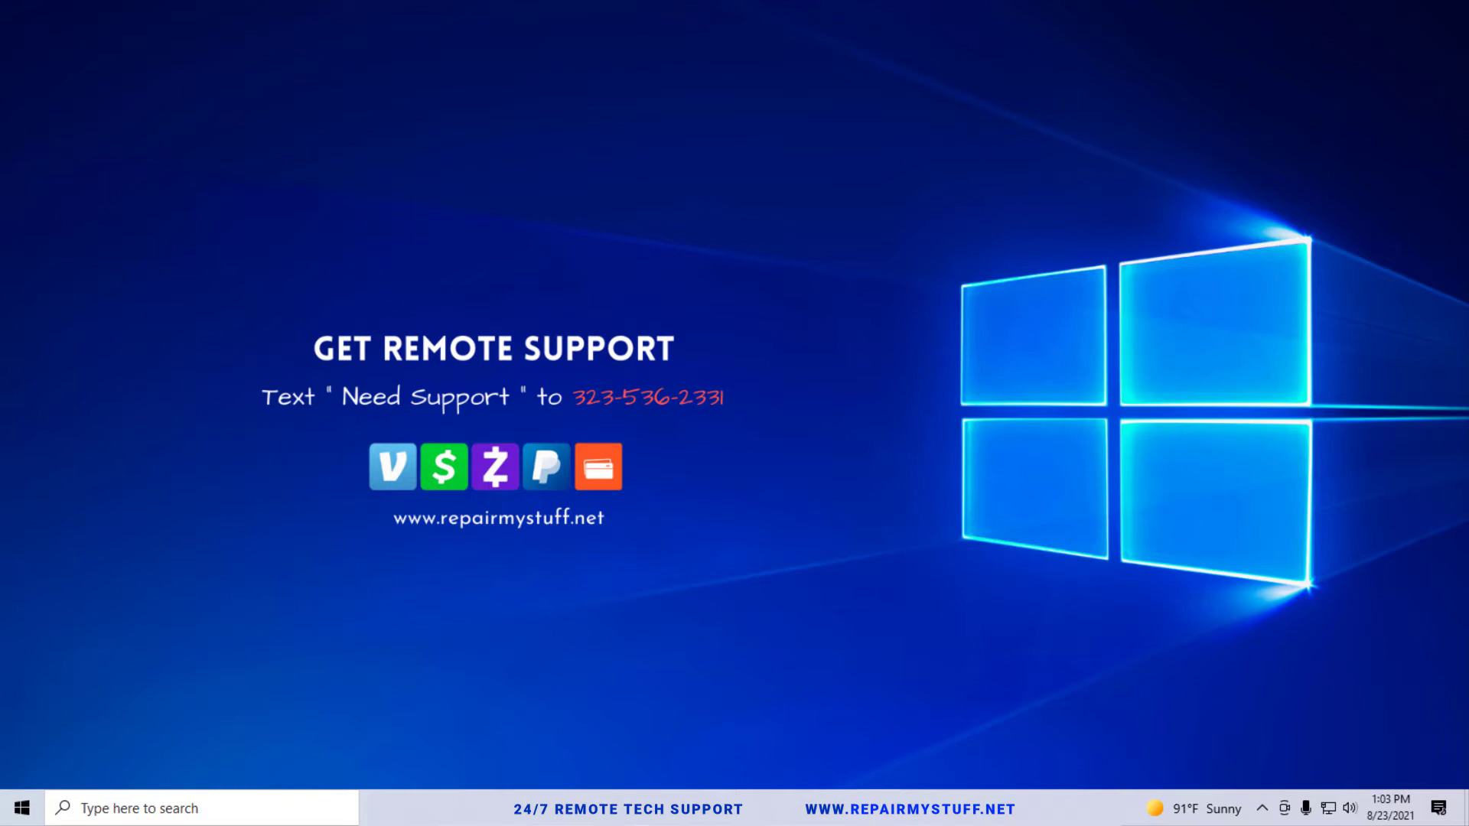
mouse_move(942, 577)
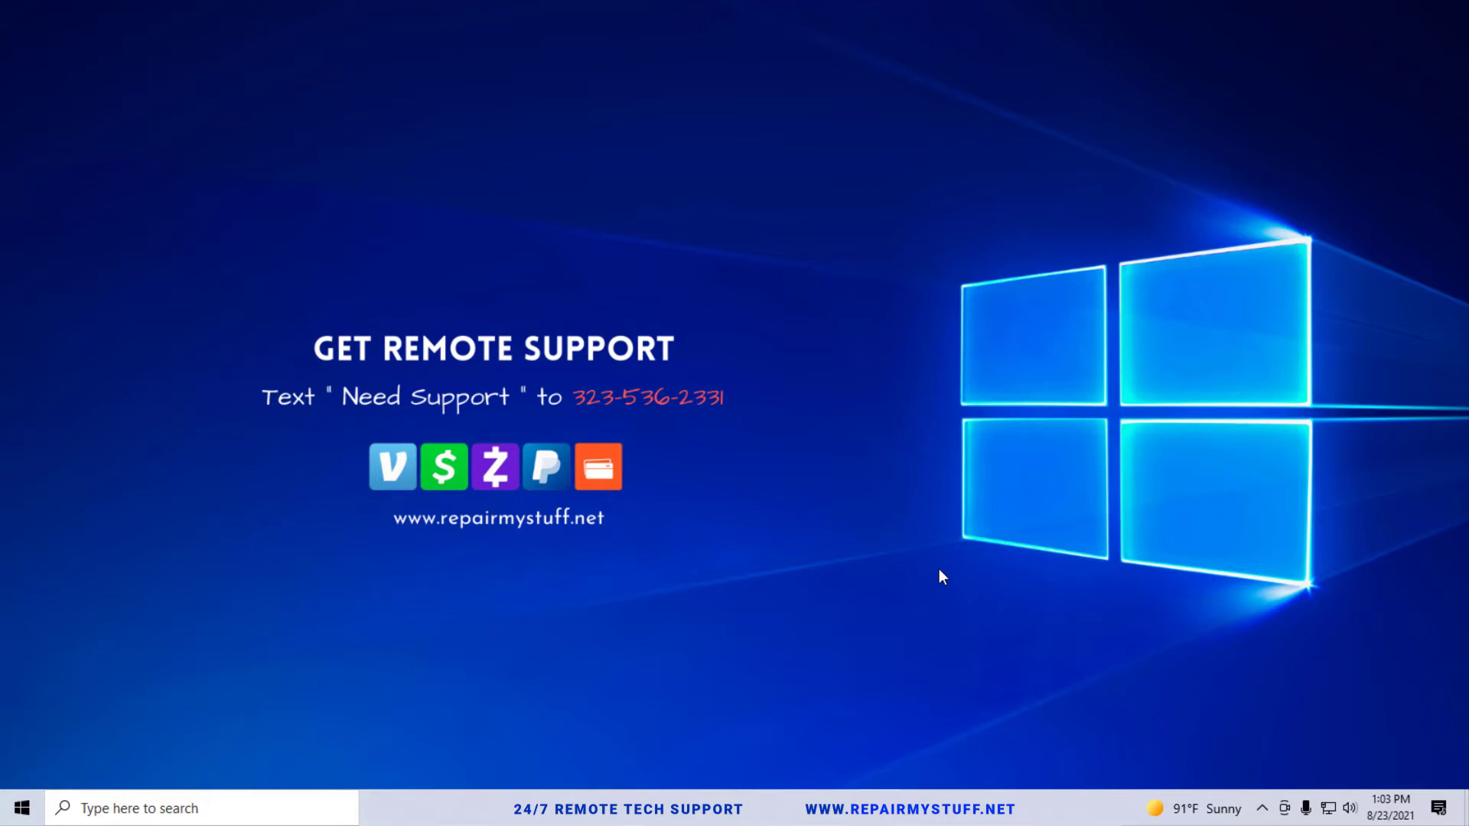
Step: Search the Start menu for the disk tool and inspect the 2 TB (E:) partition's actions
left_click(187, 808)
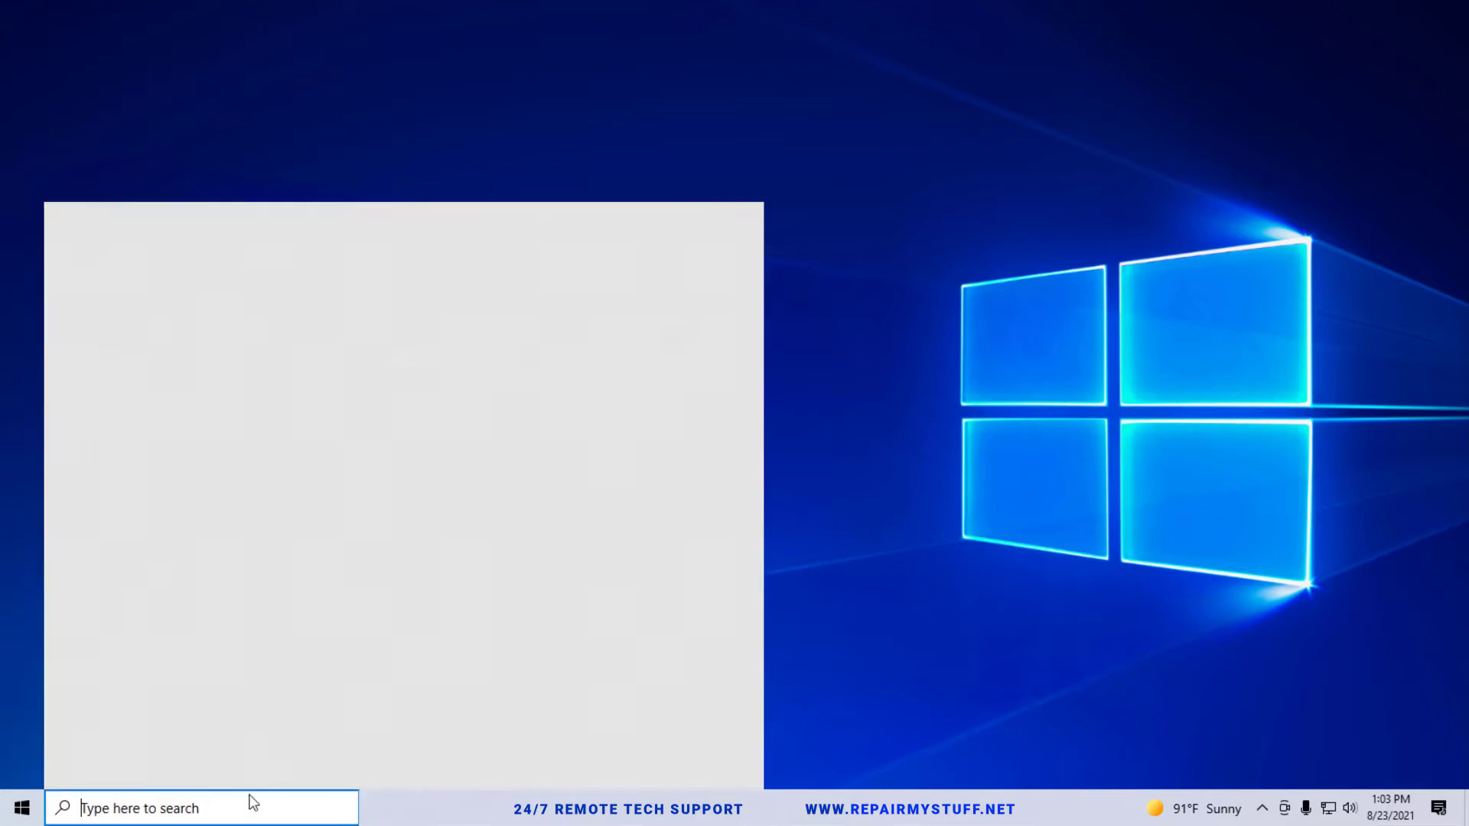
type("harddr")
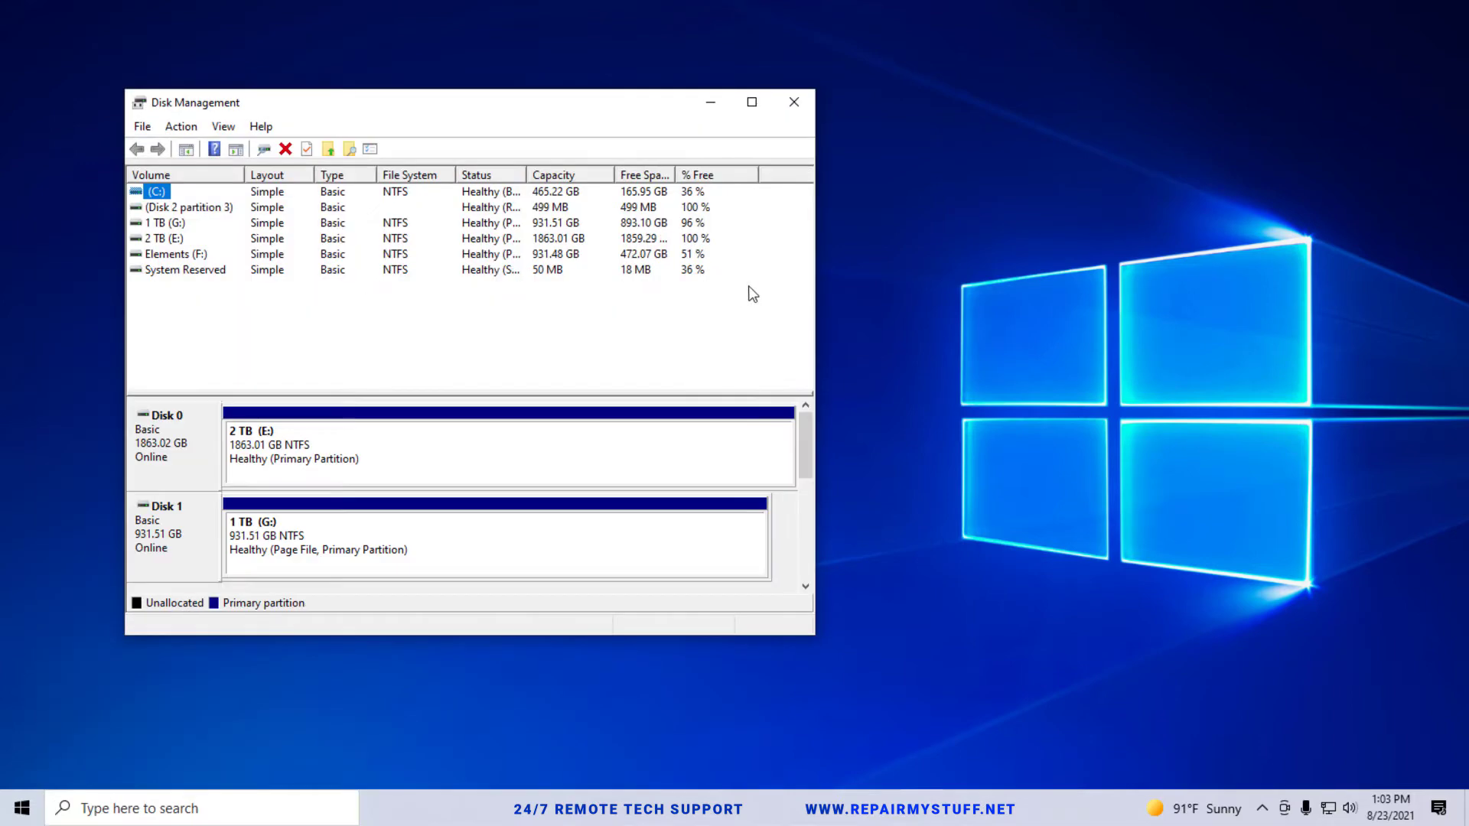
right_click(505, 454)
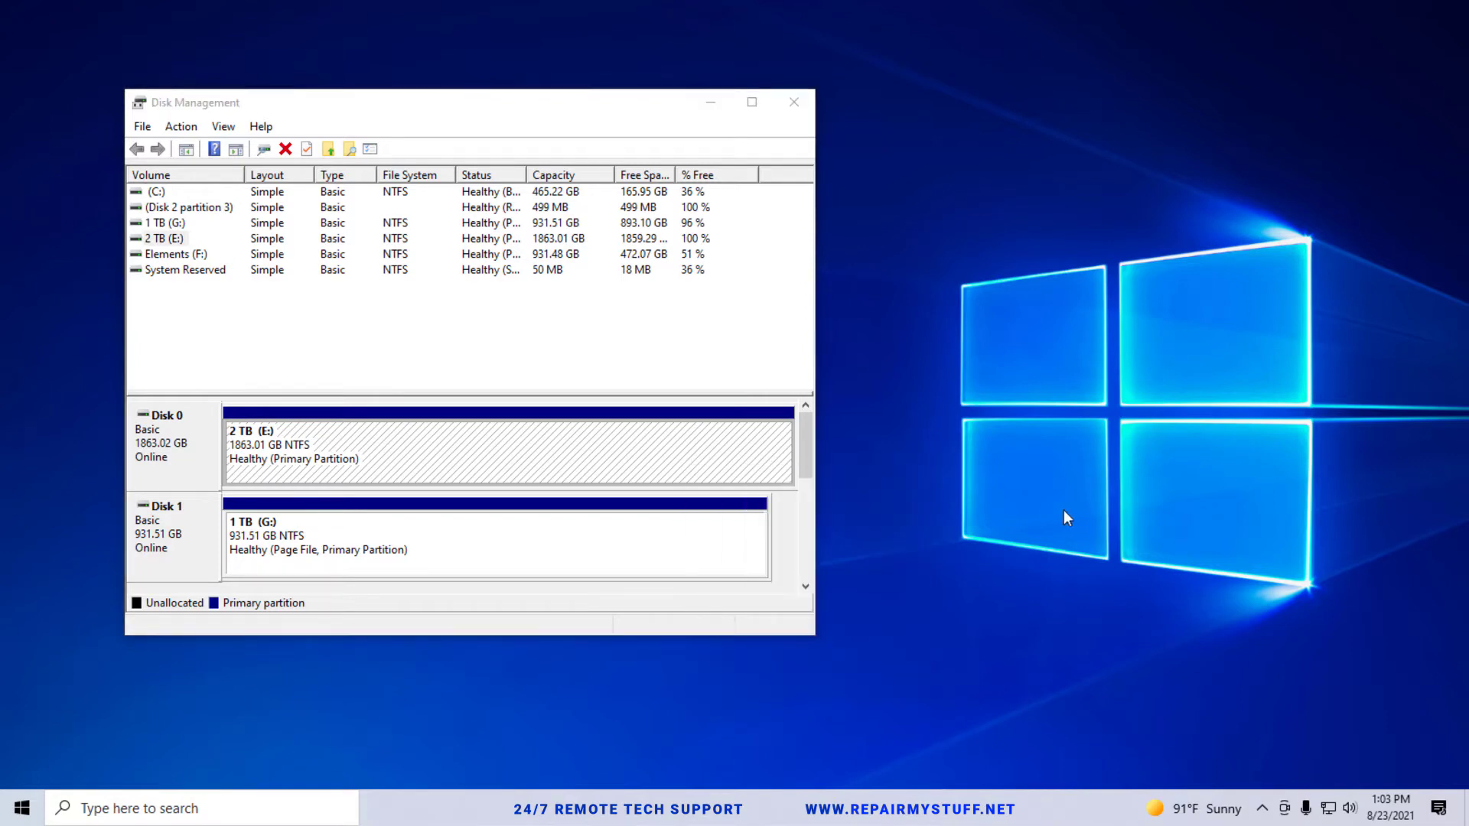
mouse_move(1053, 522)
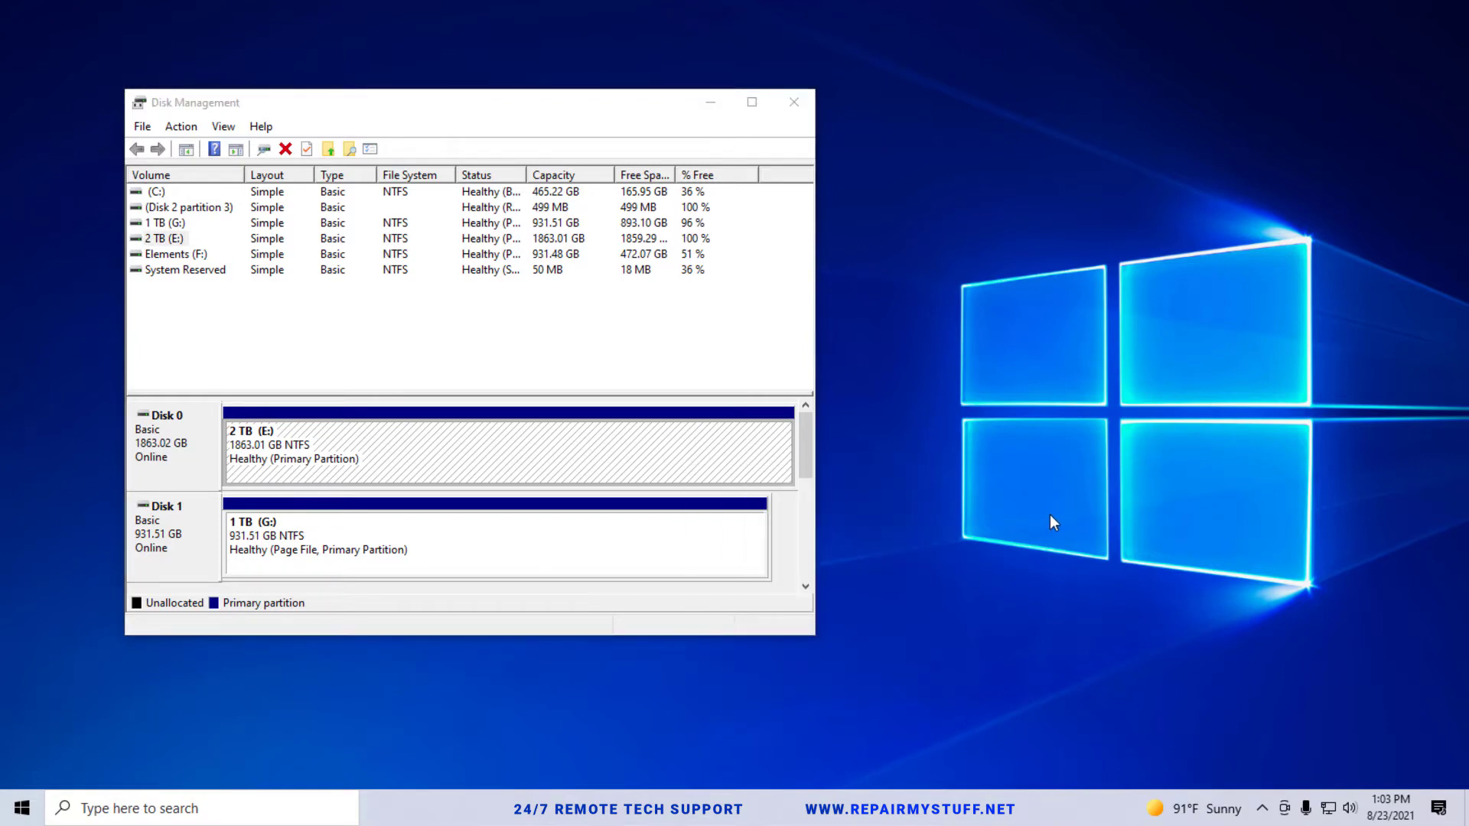
mouse_move(556, 183)
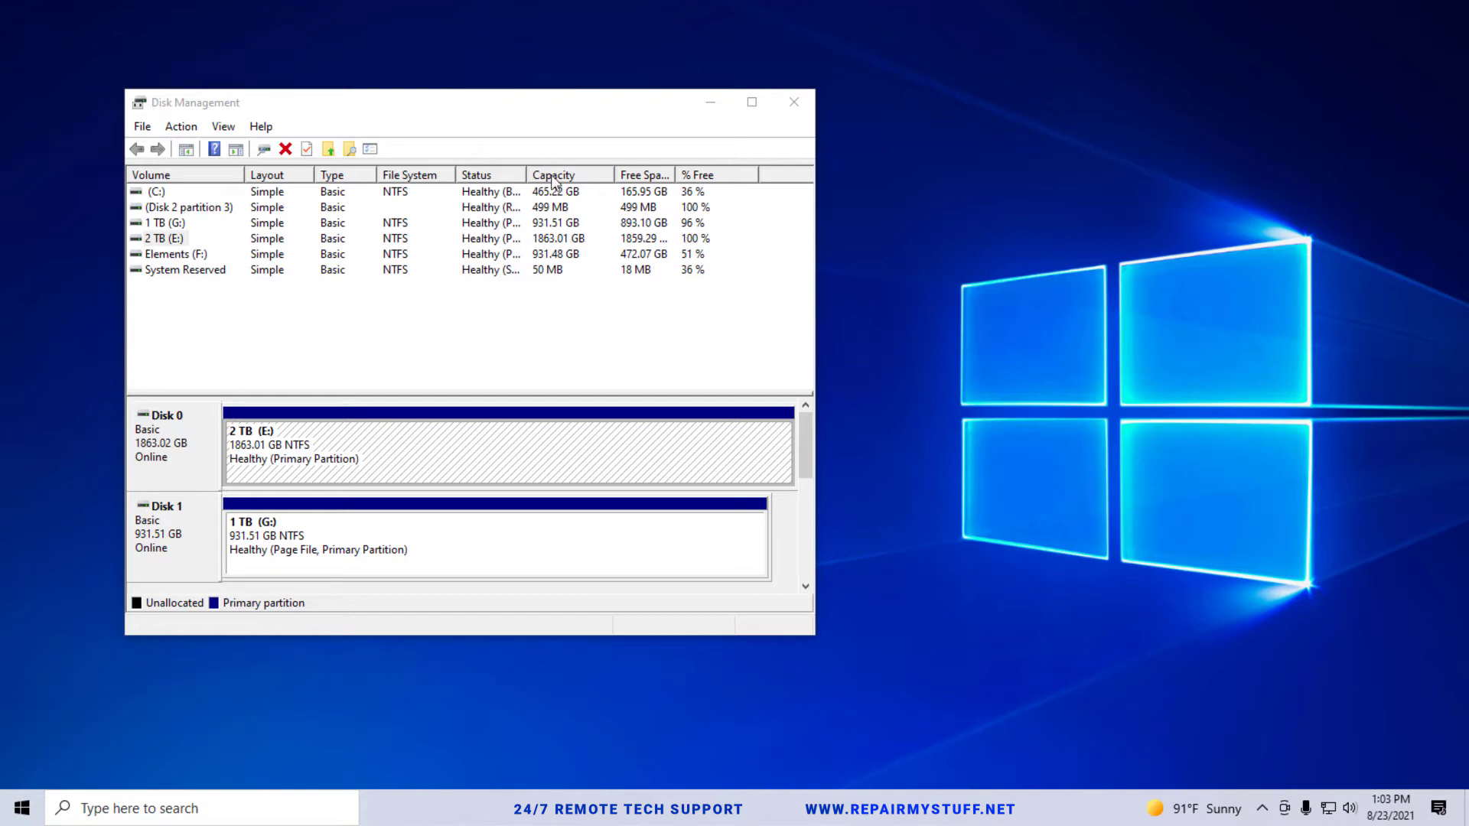
mouse_move(603, 114)
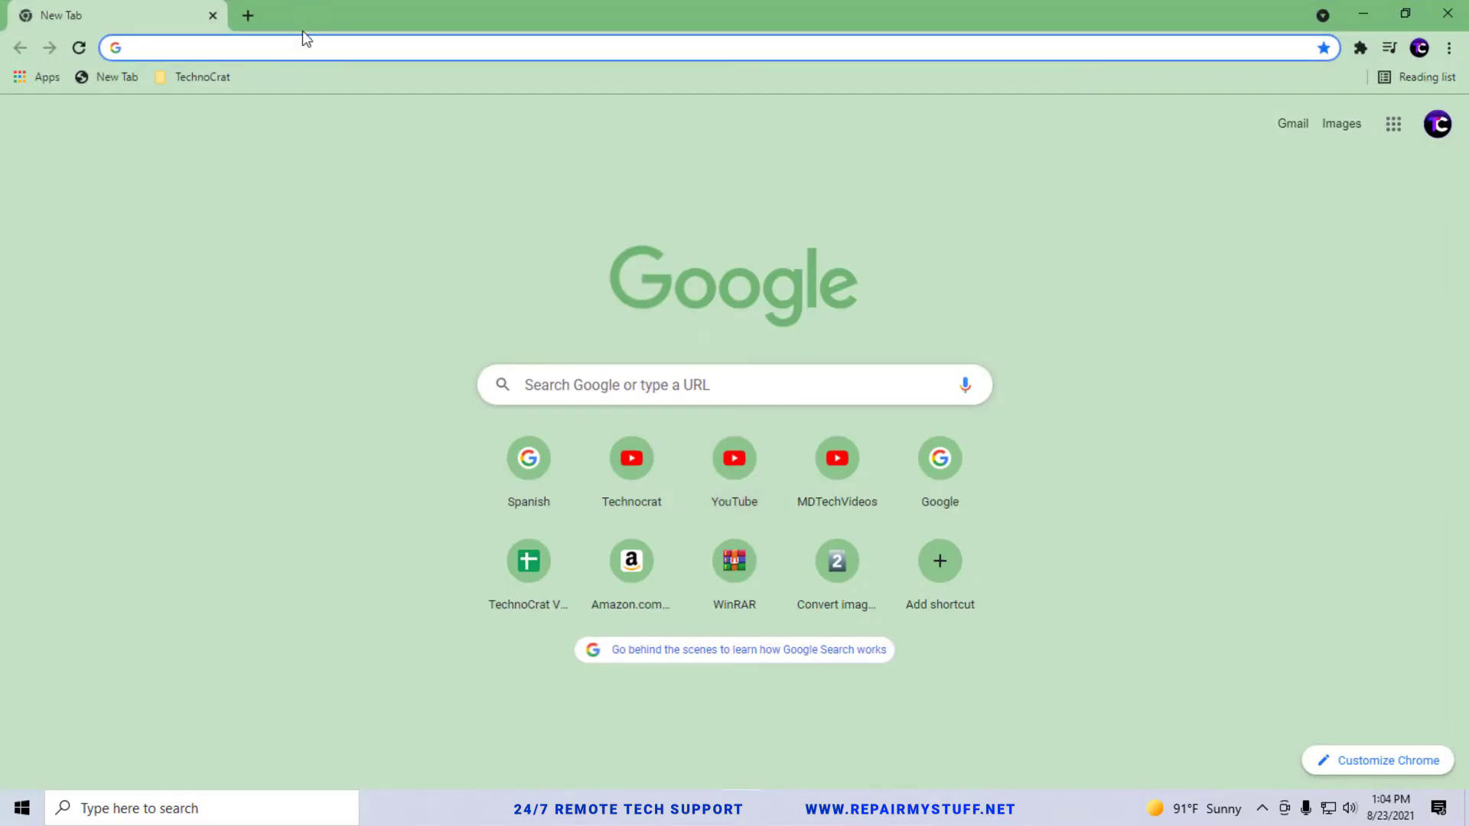
Step: Search Google for 'minitool partition wizard'
left_click(300, 47)
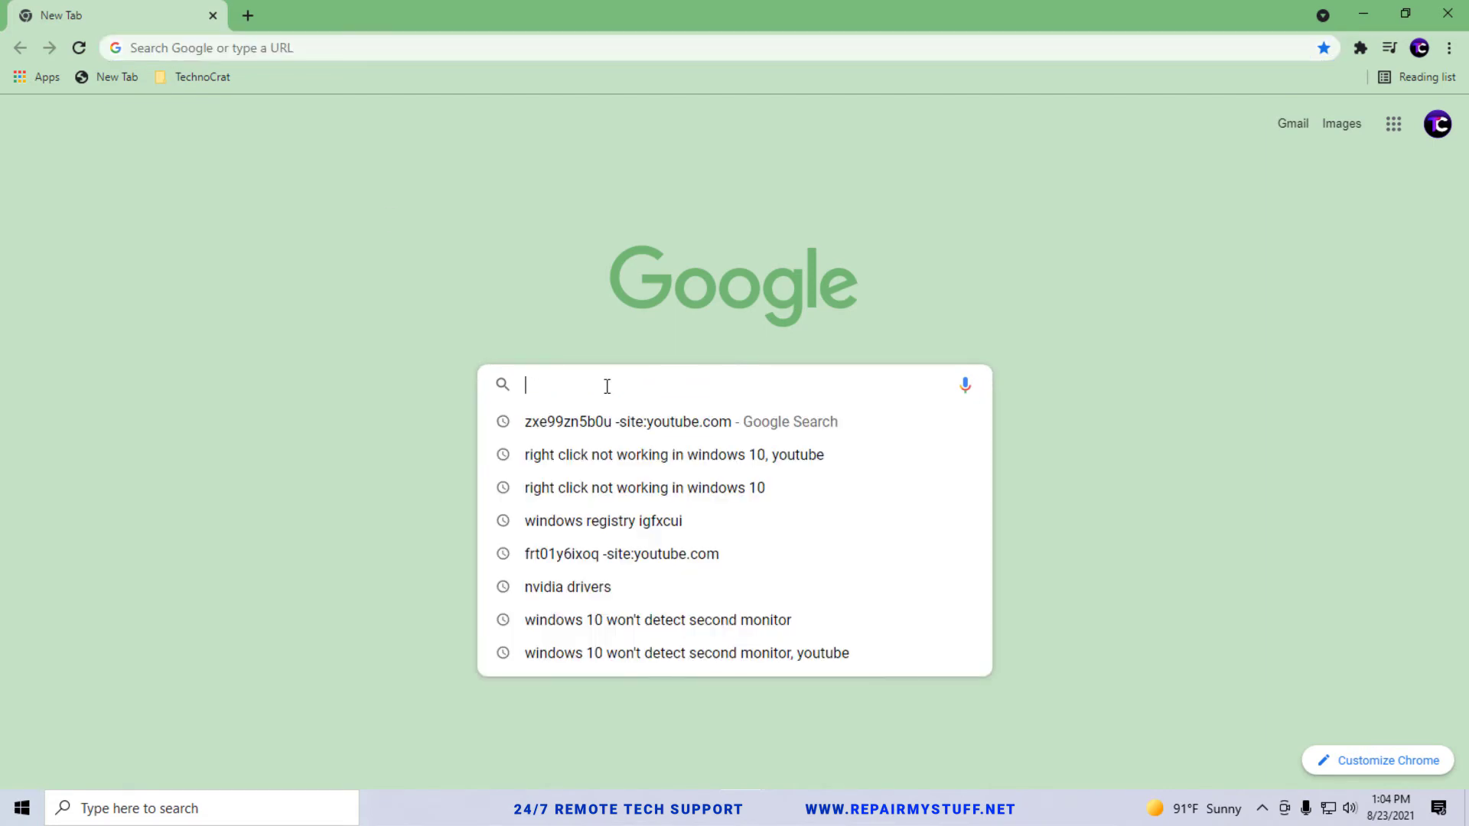
type("minitool partition wizard")
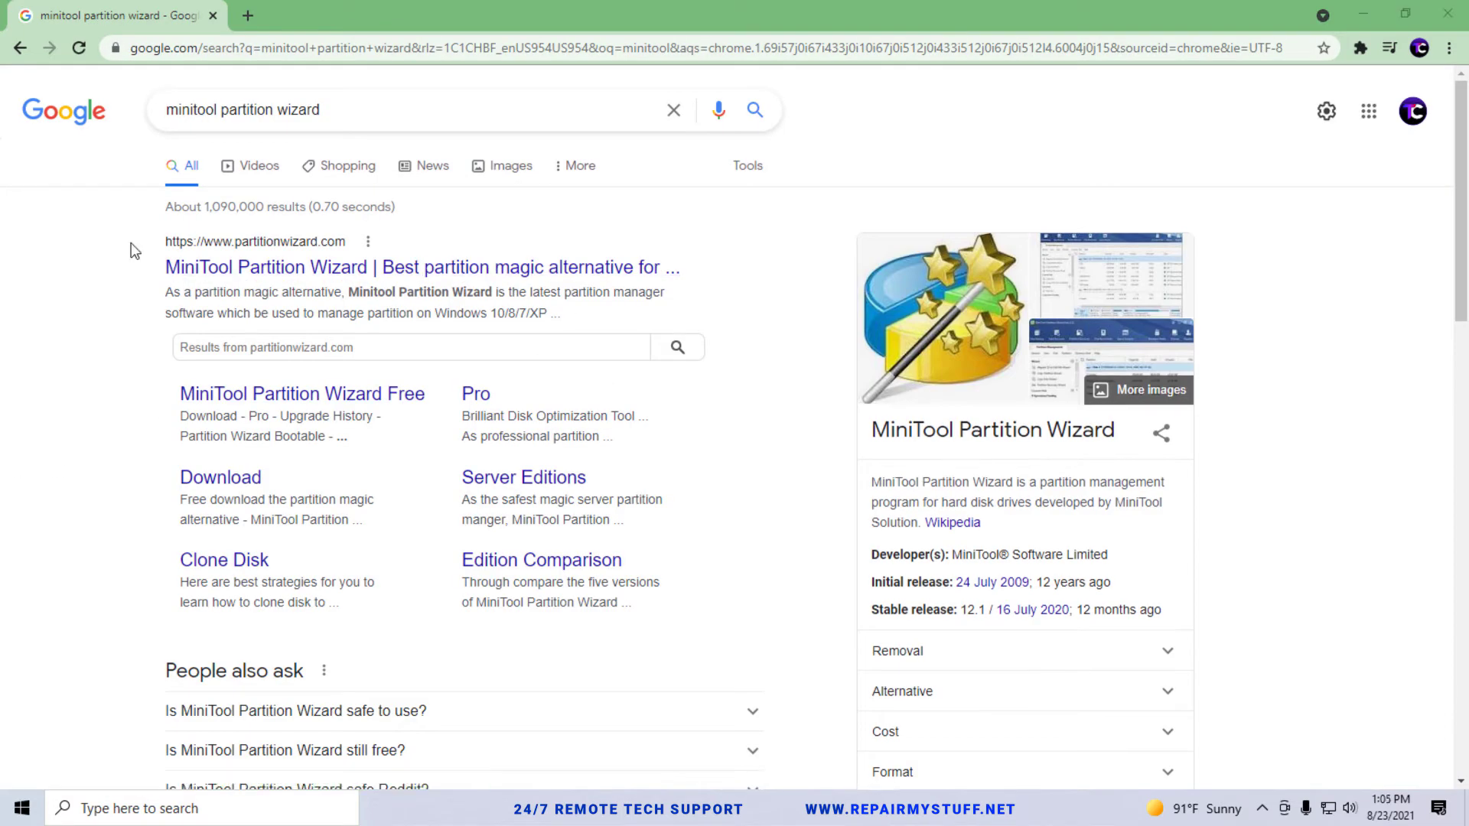
mouse_move(295, 280)
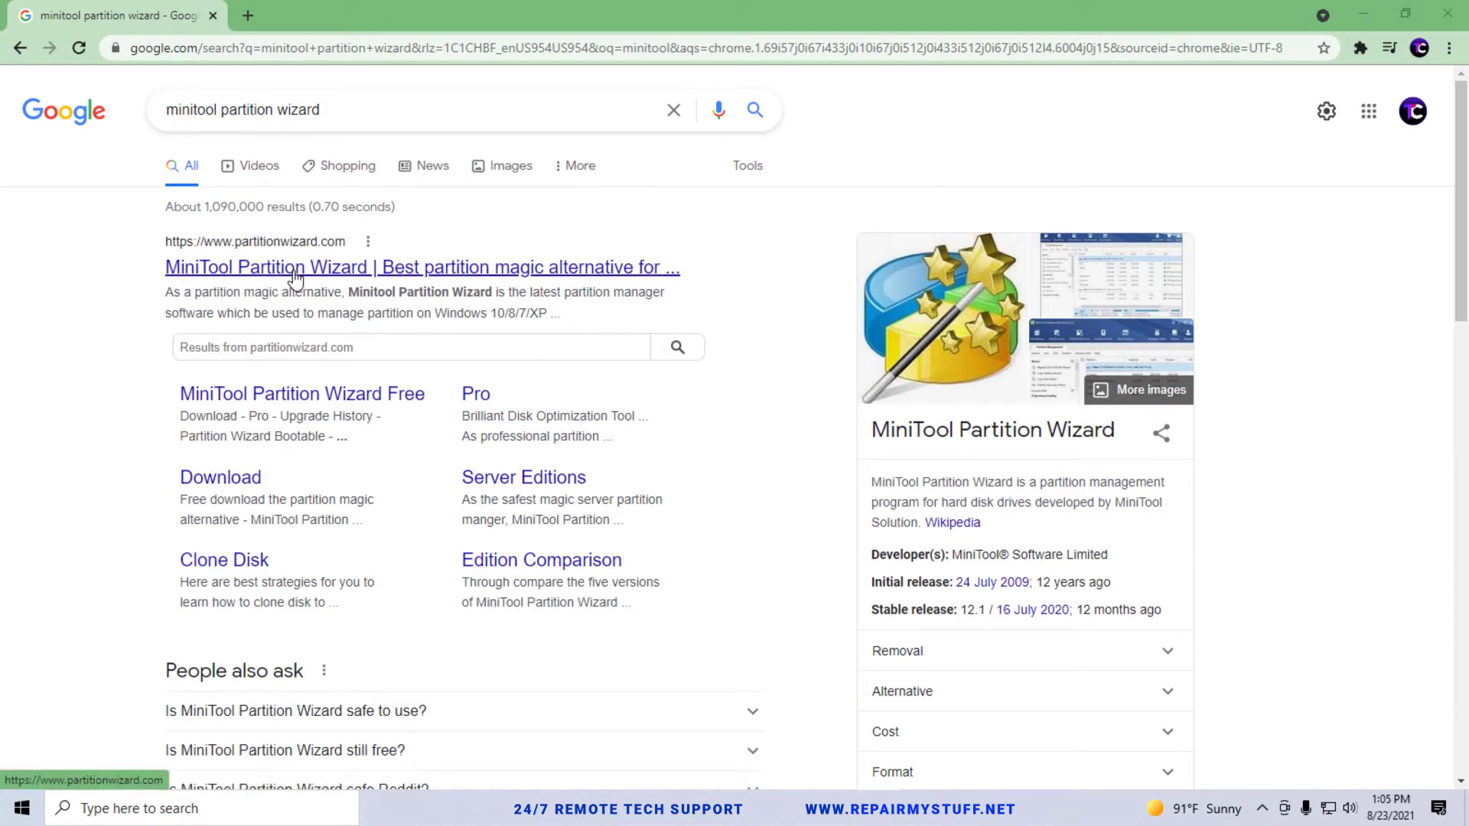
Step: Download the Free Edition from partitionwizard.com and run its installer in English
left_click(420, 267)
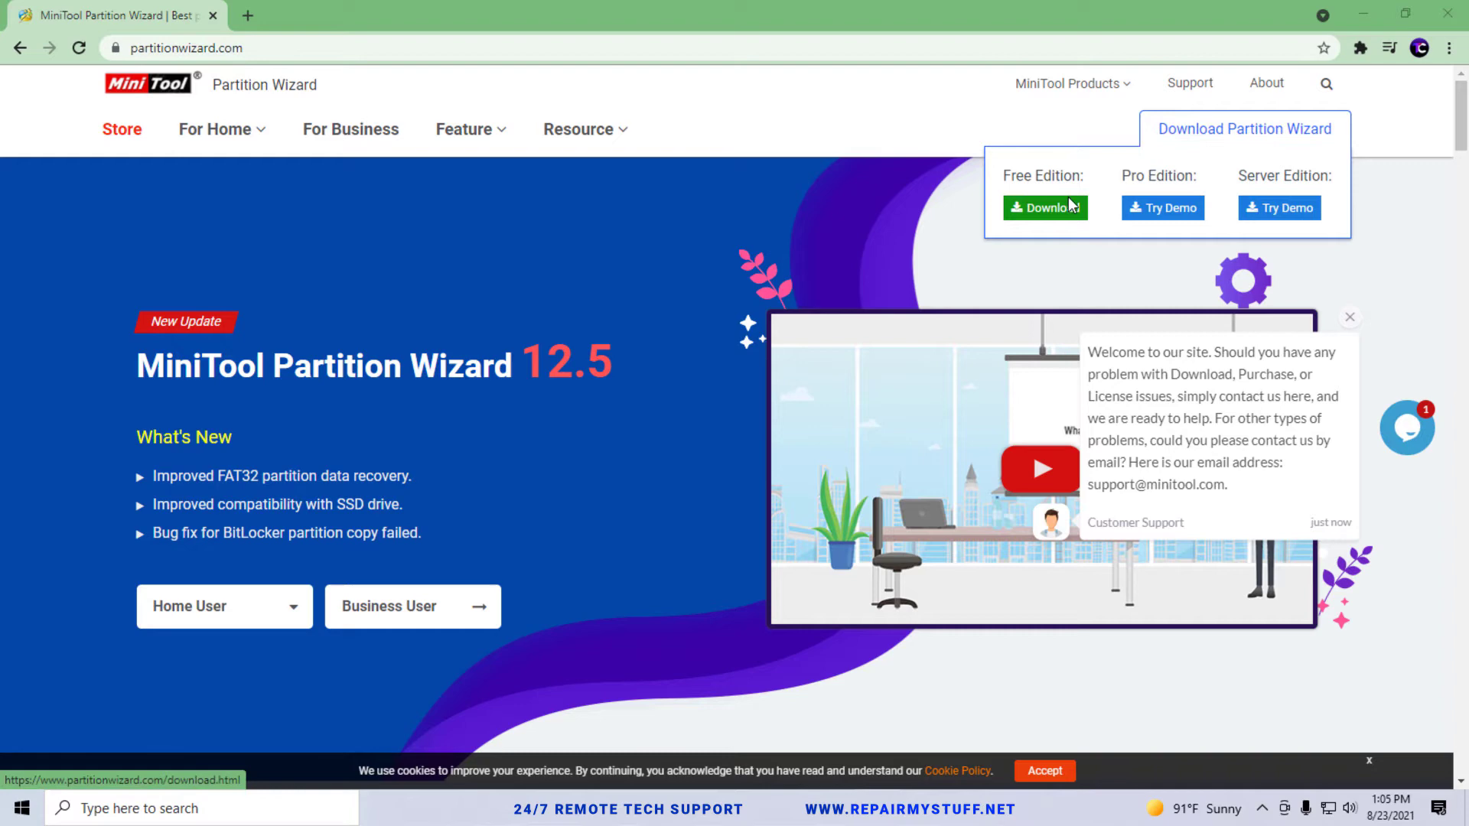
left_click(1044, 207)
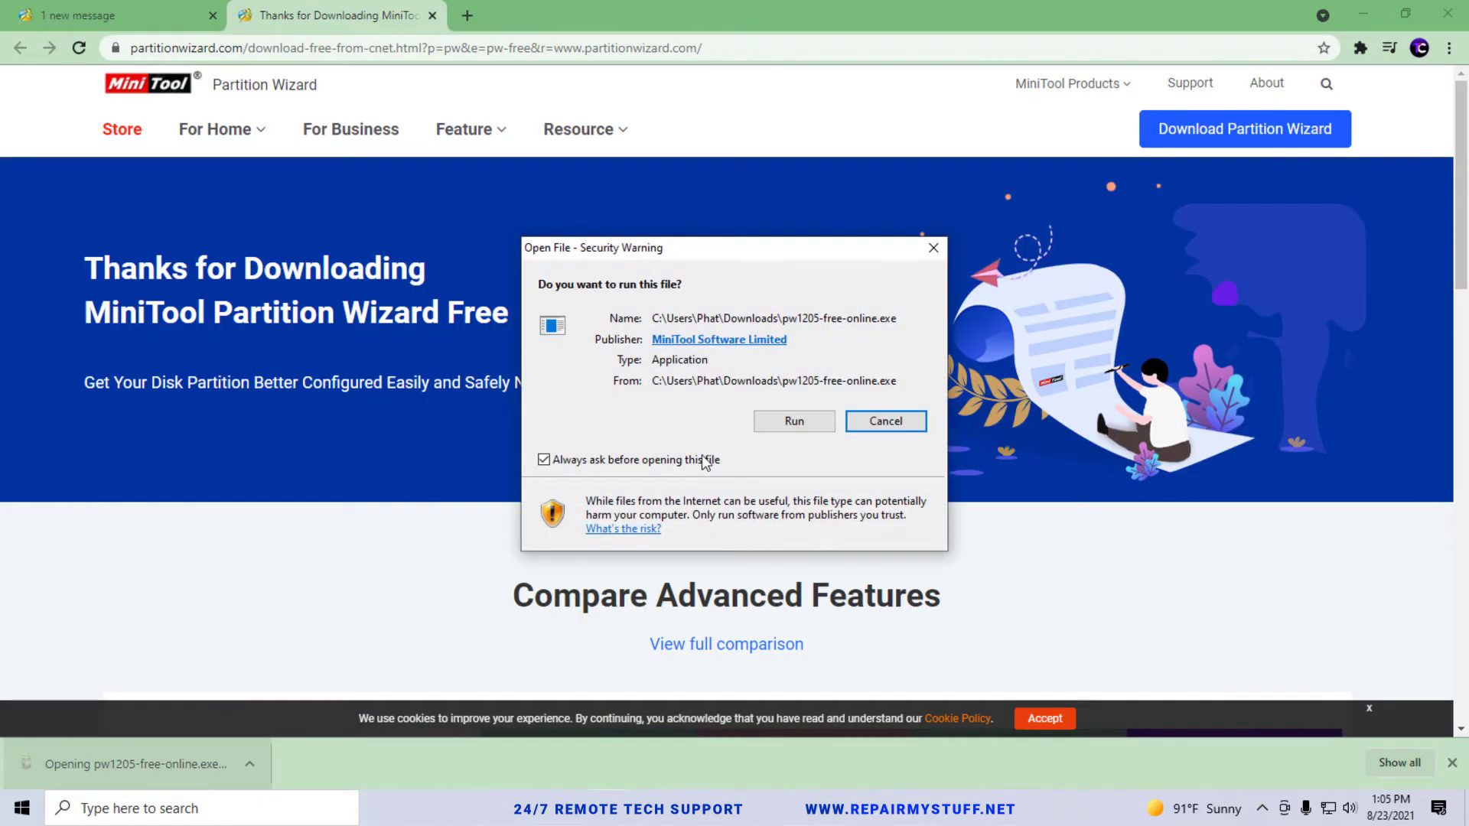
left_click(793, 420)
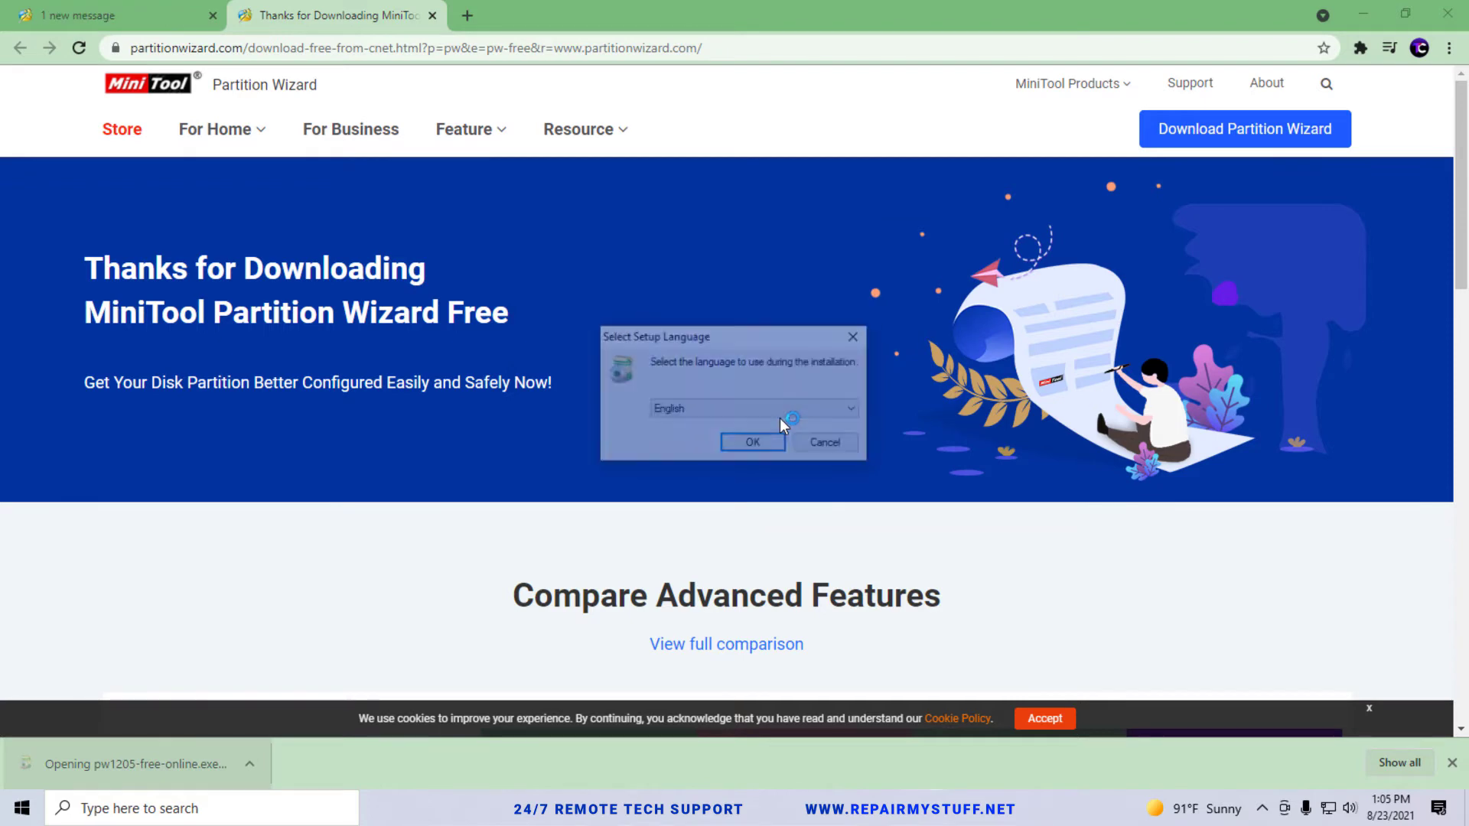
left_click(752, 442)
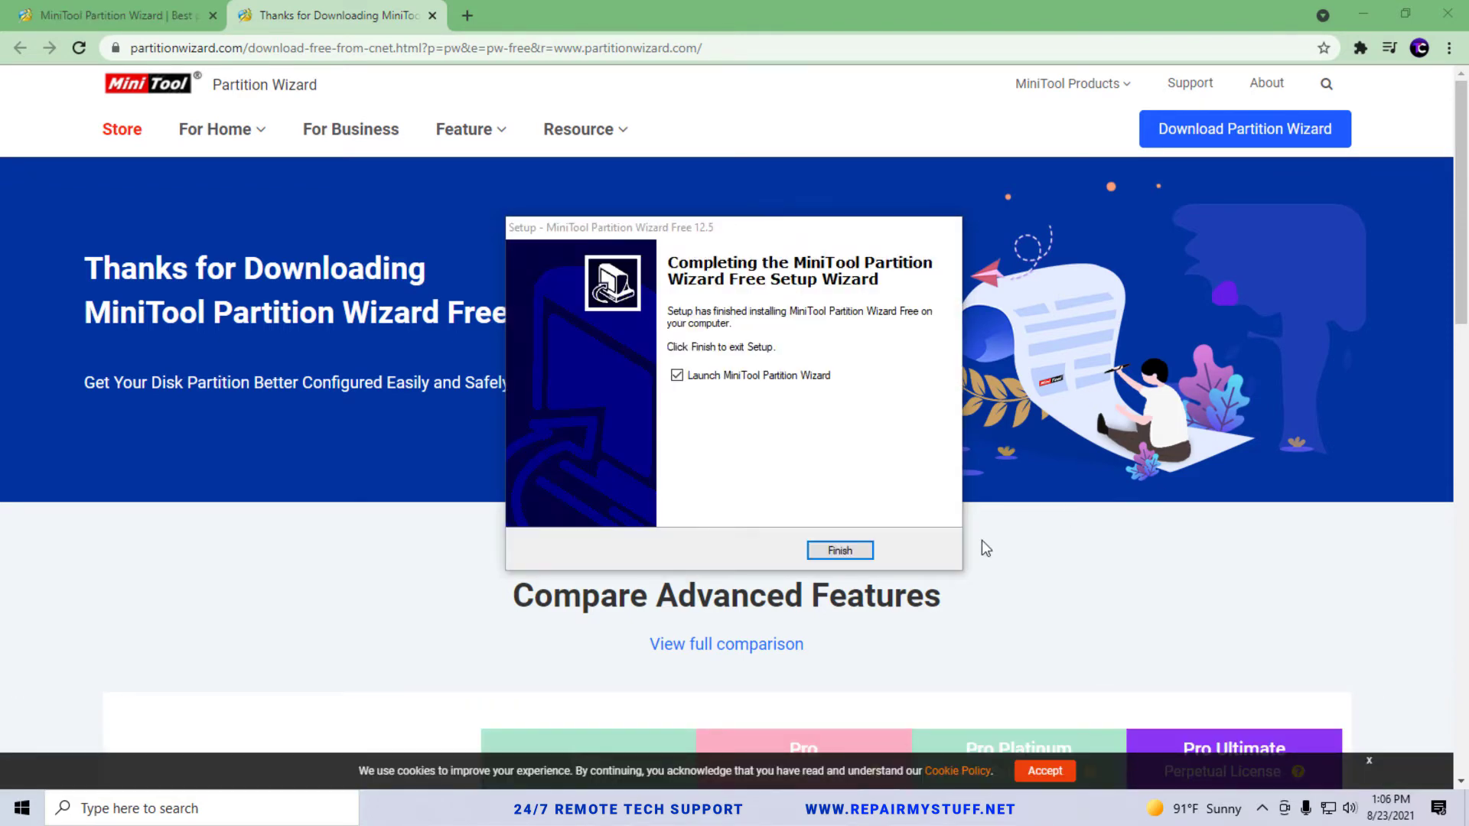
mouse_move(724, 435)
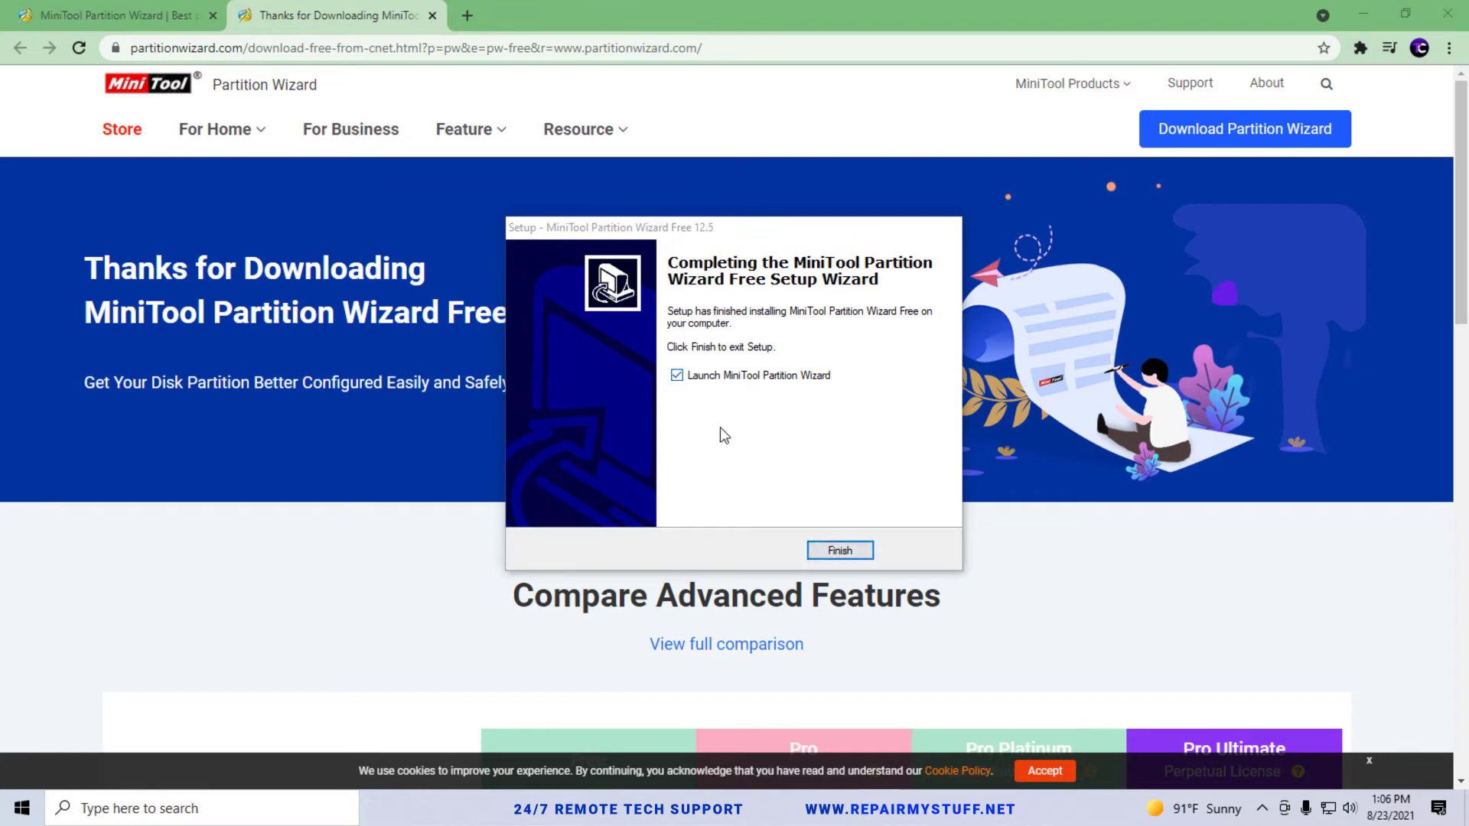
Step: Finish setup to launch Partition Wizard and close the backup software promotion
left_click(838, 550)
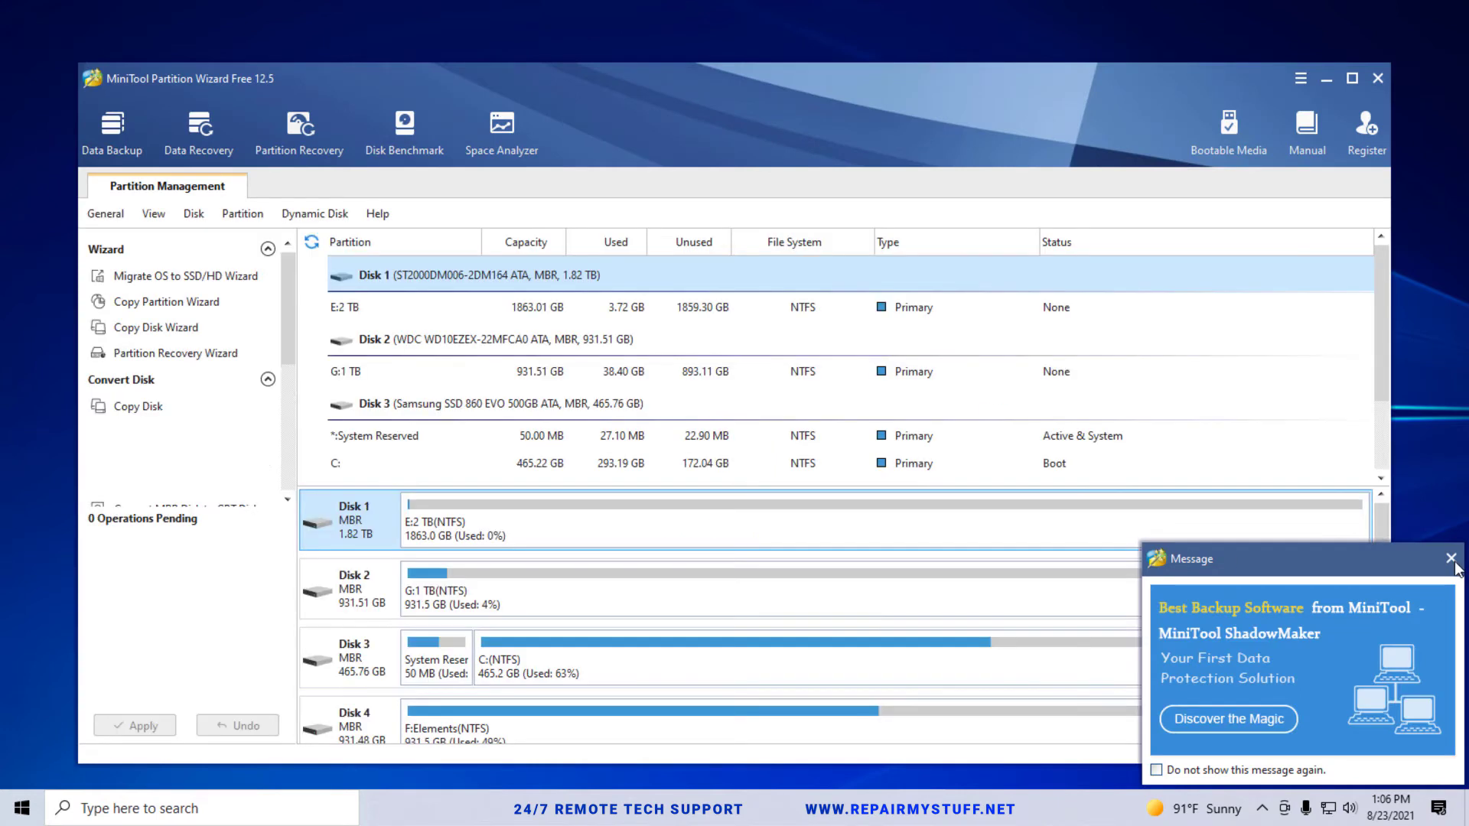
left_click(1456, 558)
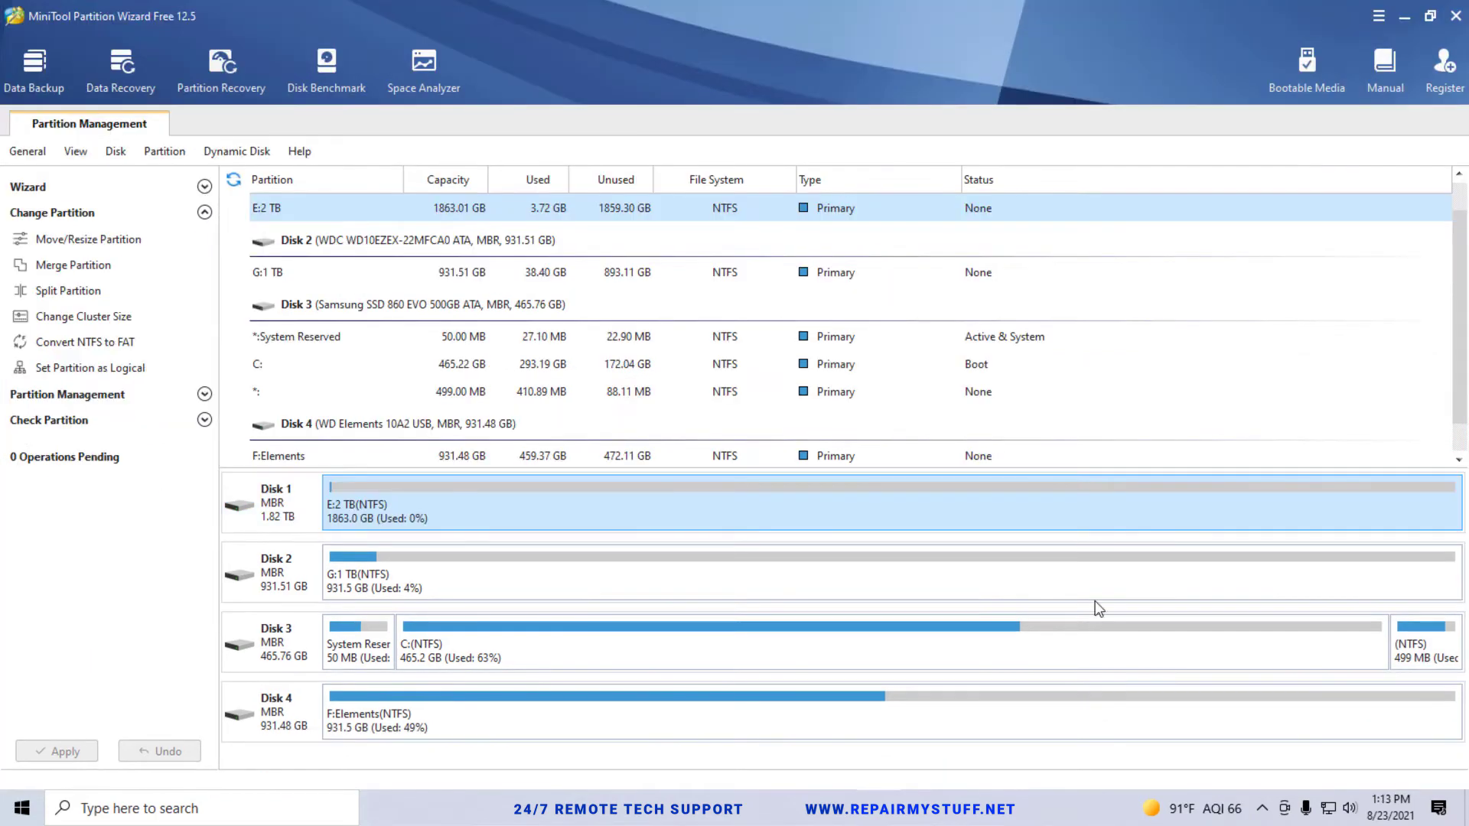
mouse_move(1098, 671)
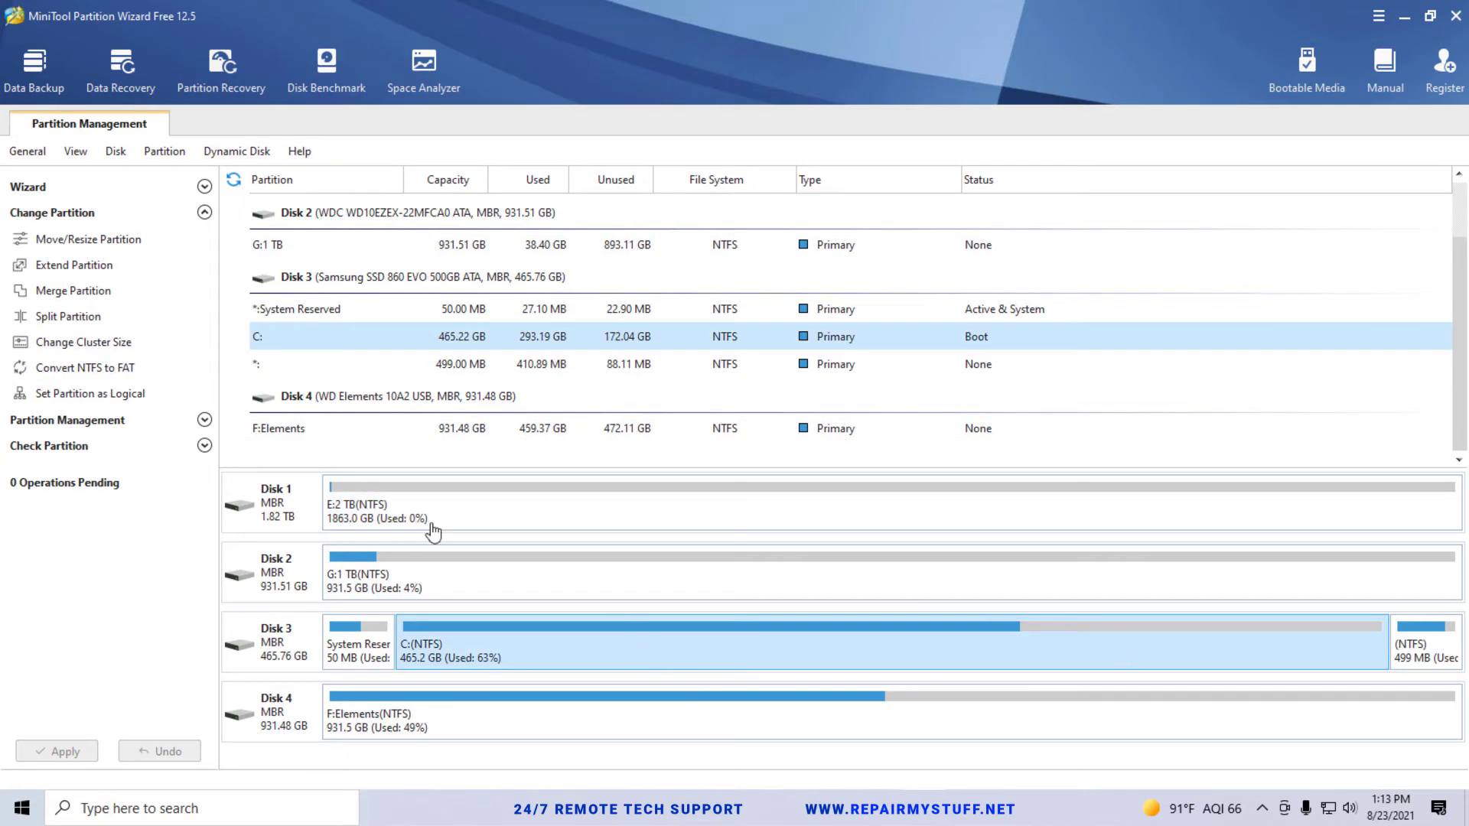
left_click(843, 504)
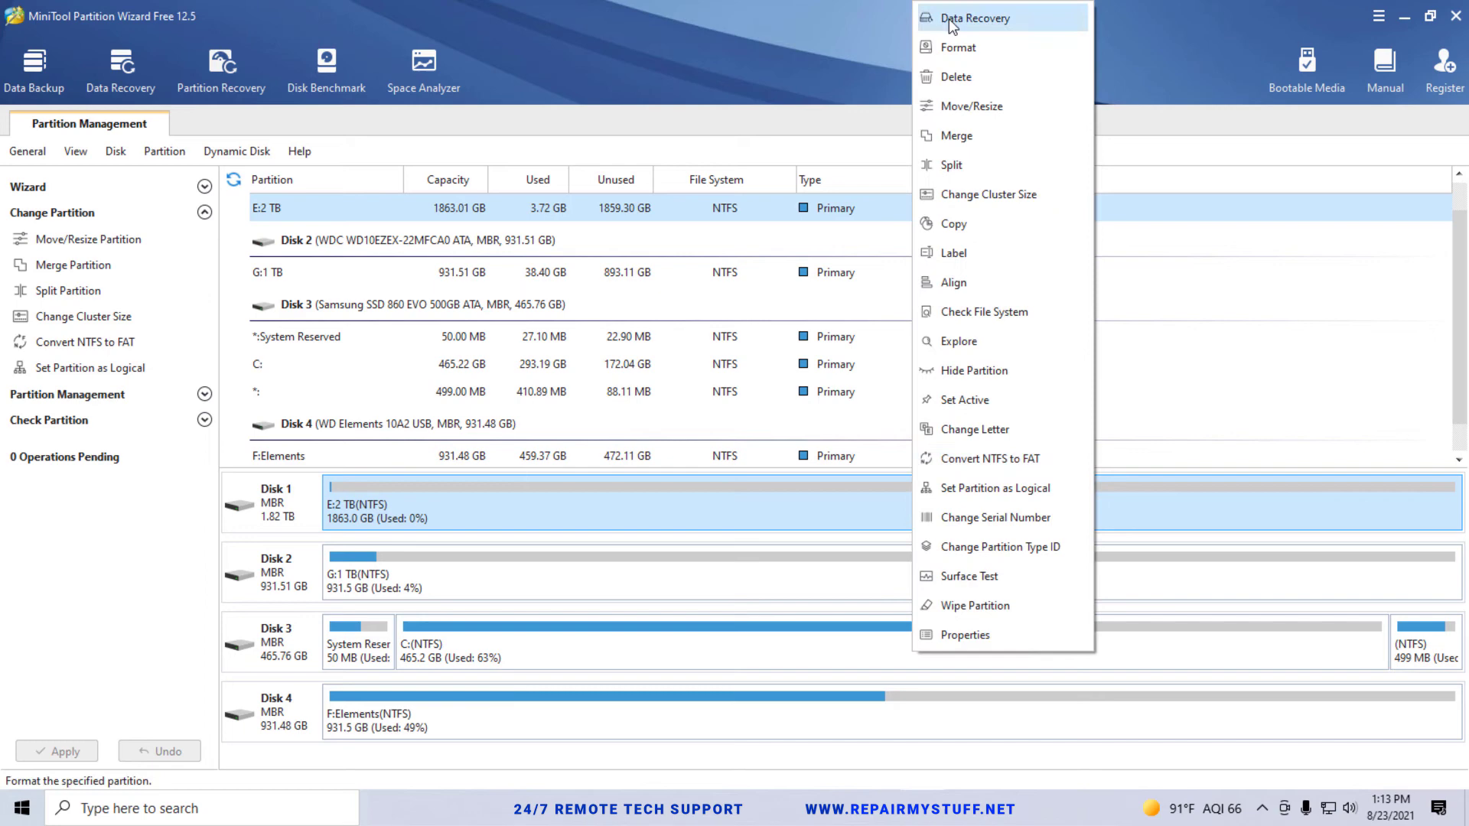
mouse_move(968, 47)
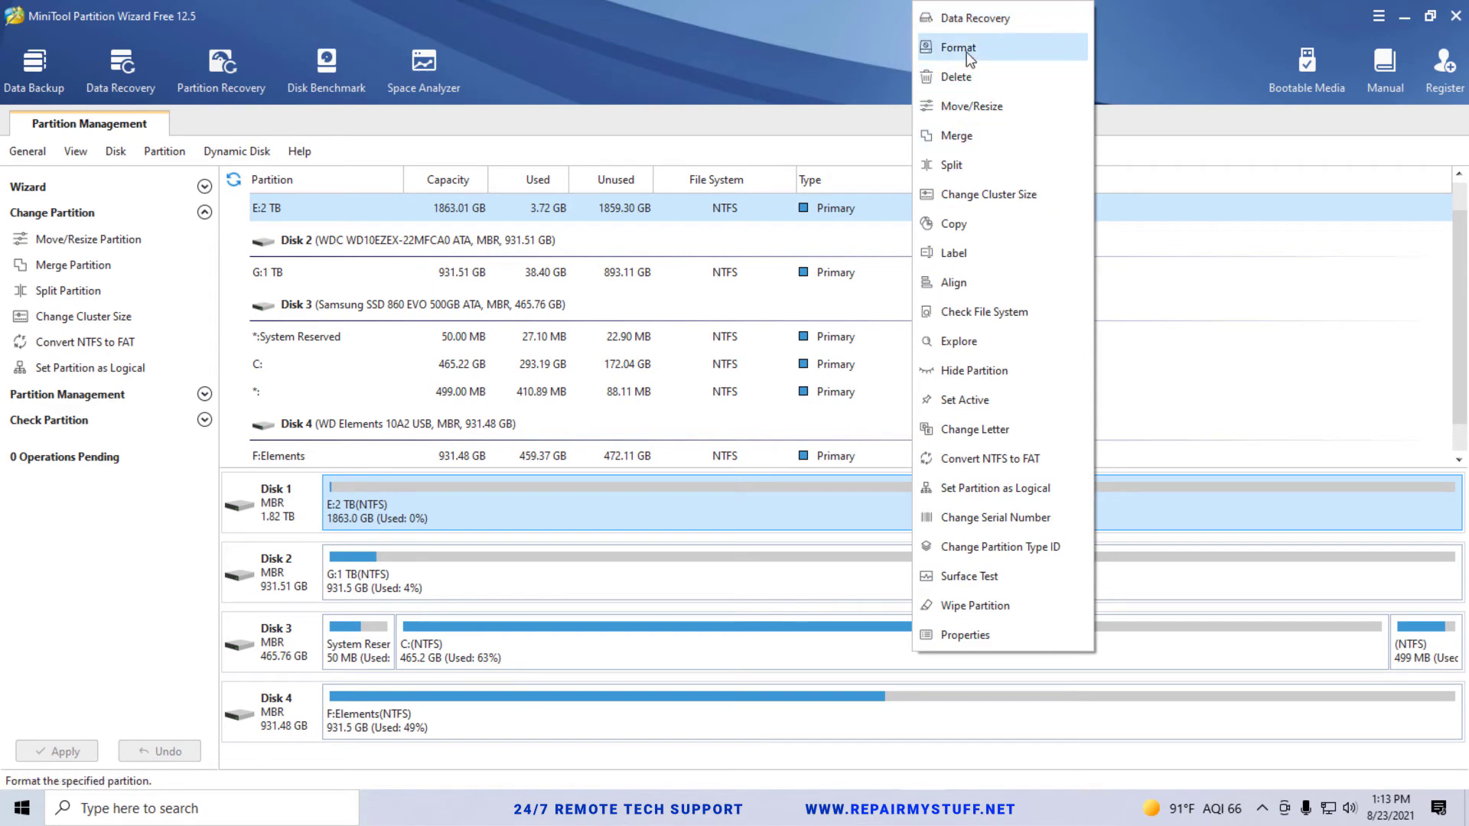
left_click(957, 47)
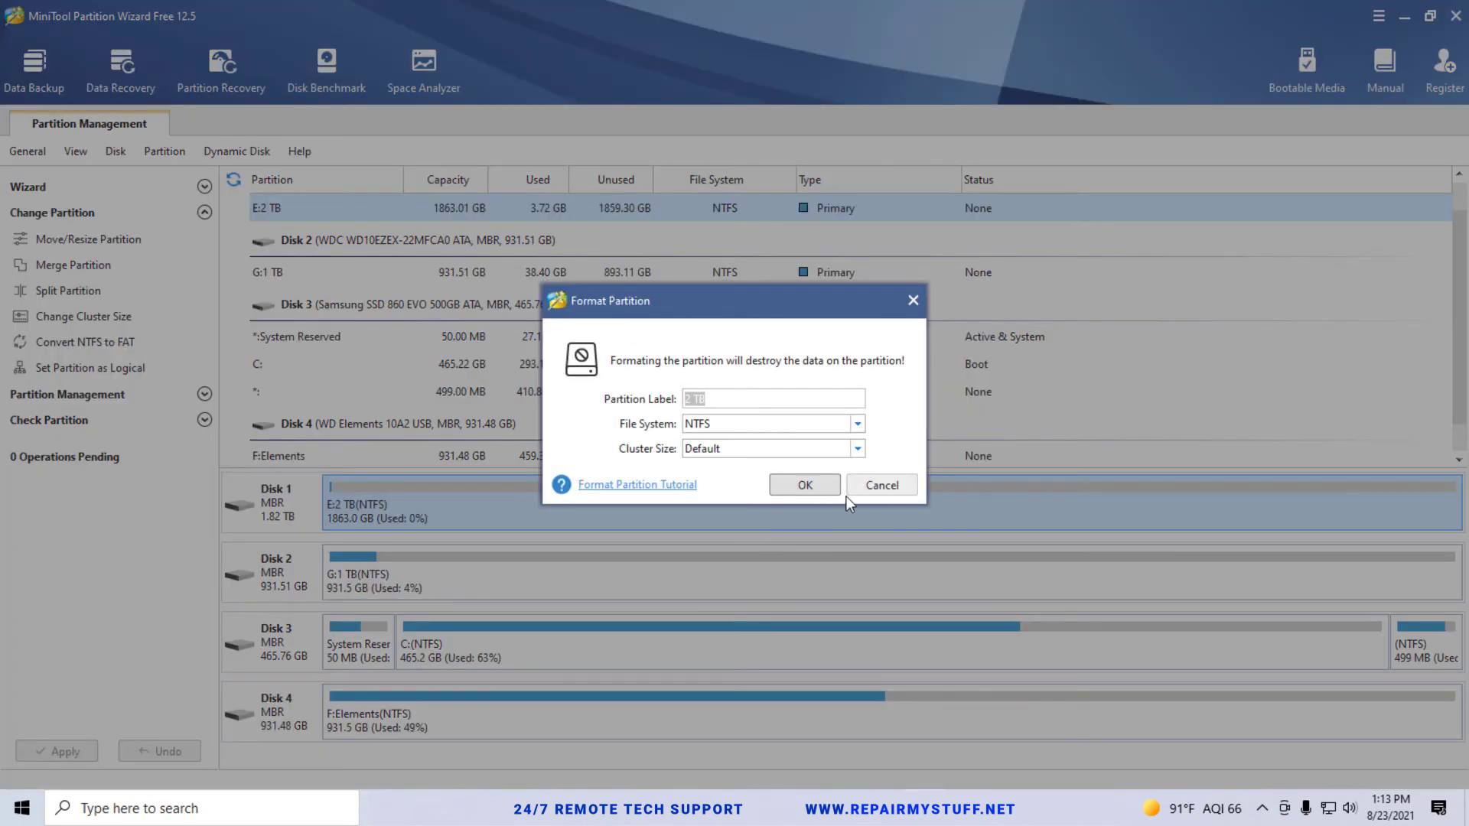
left_click(879, 484)
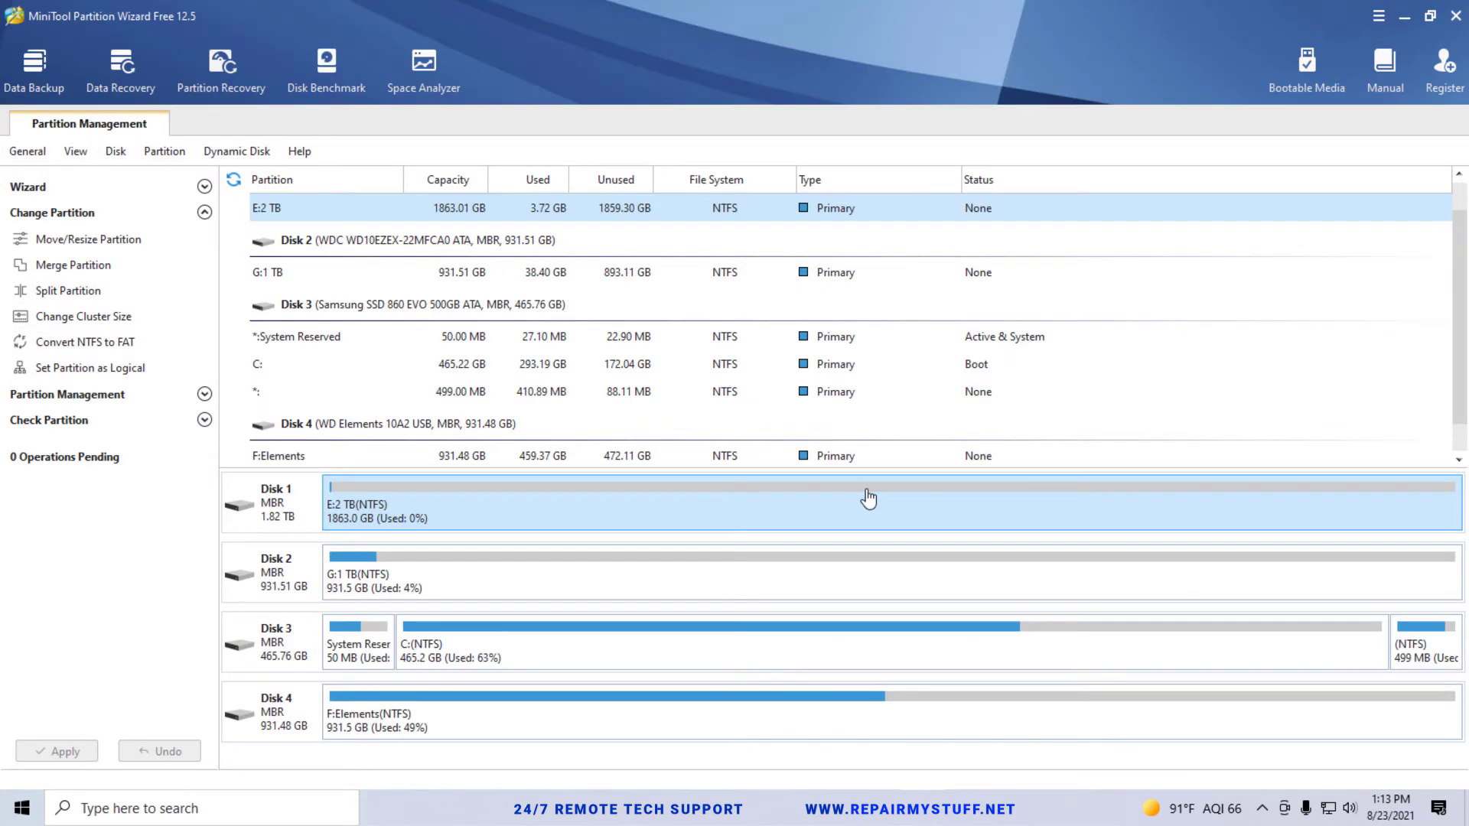
mouse_move(862, 505)
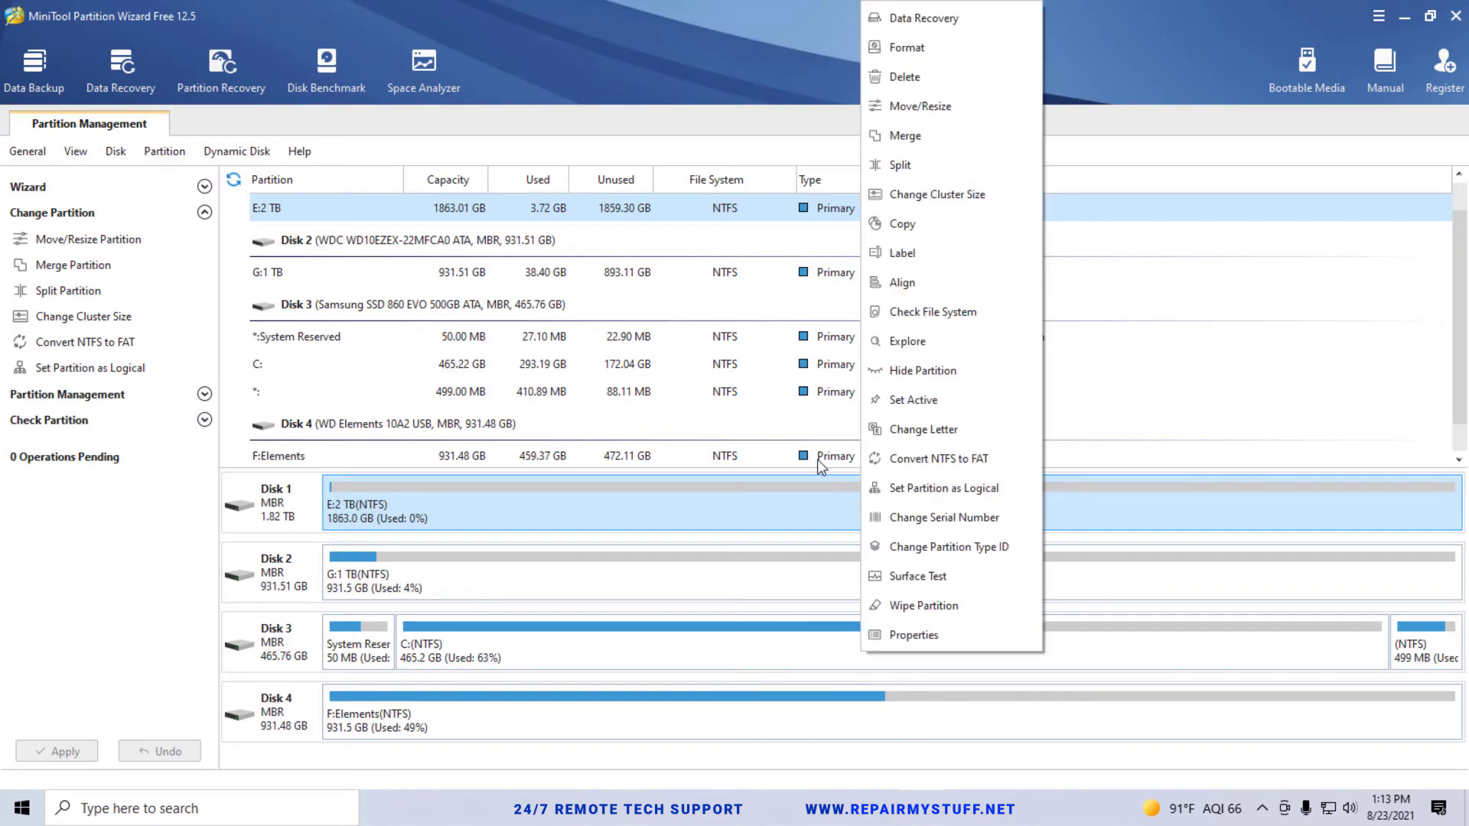
left_click(639, 518)
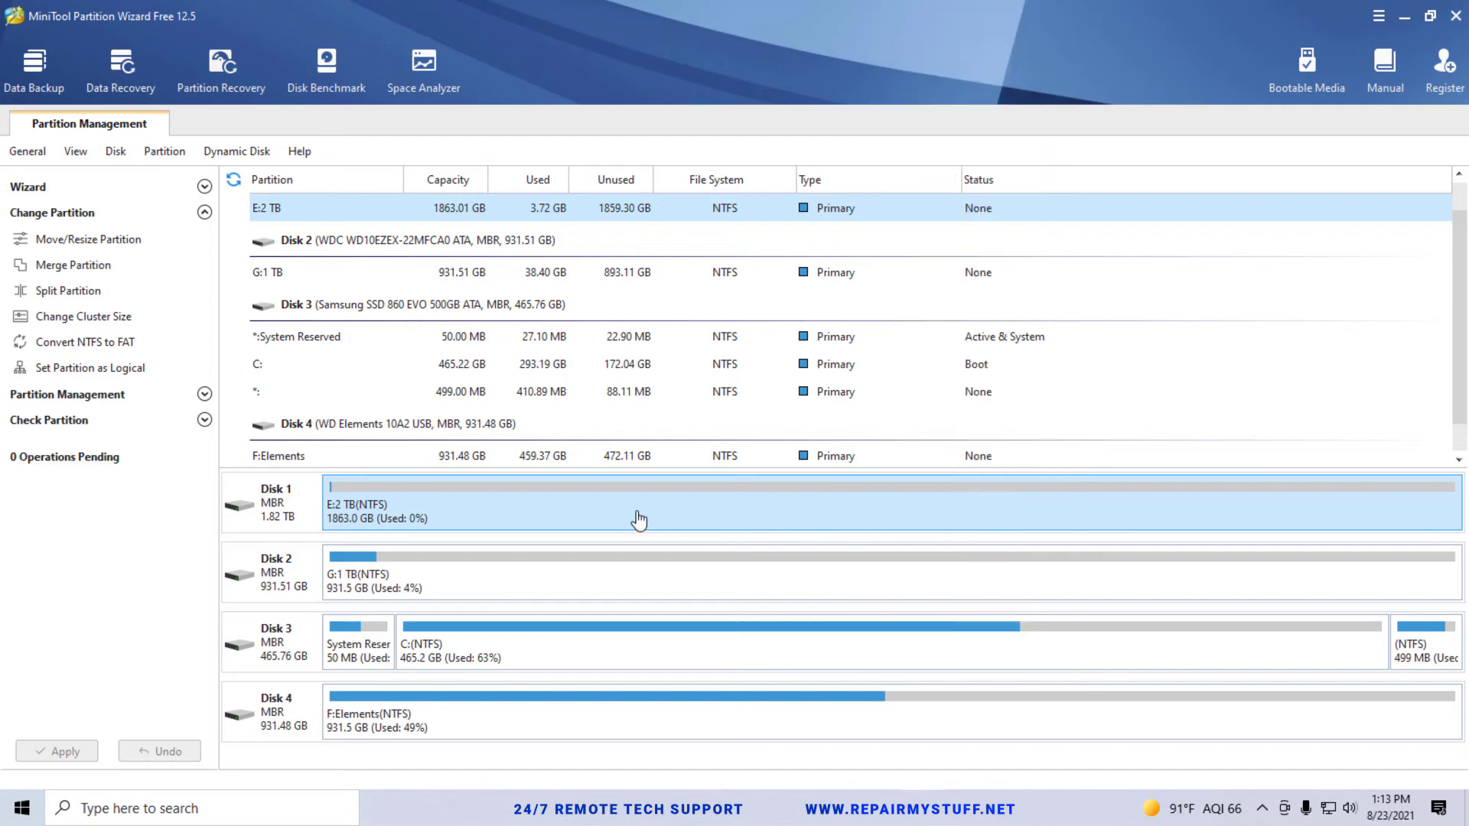
left_click(164, 151)
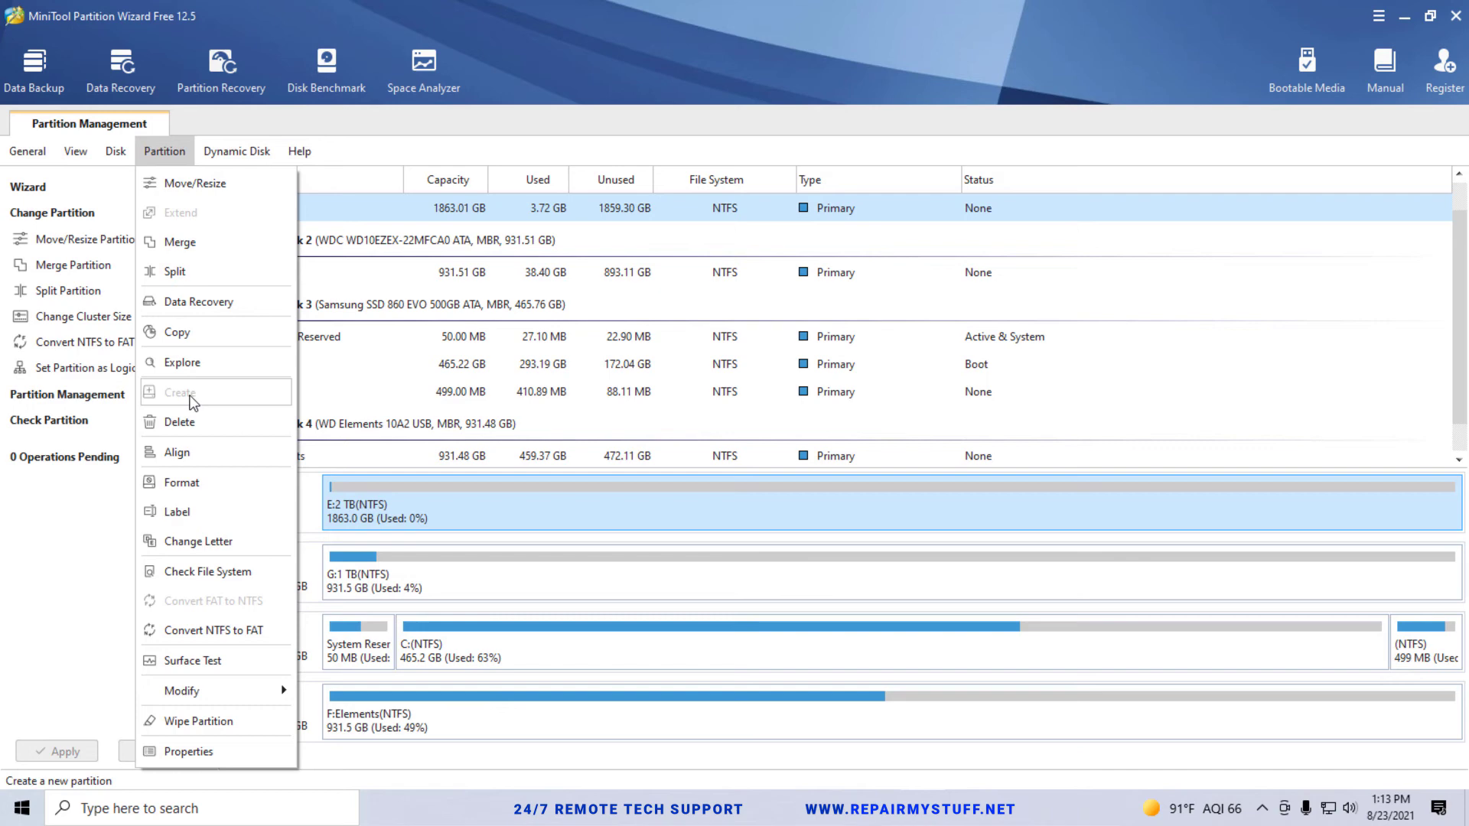
left_click(709, 513)
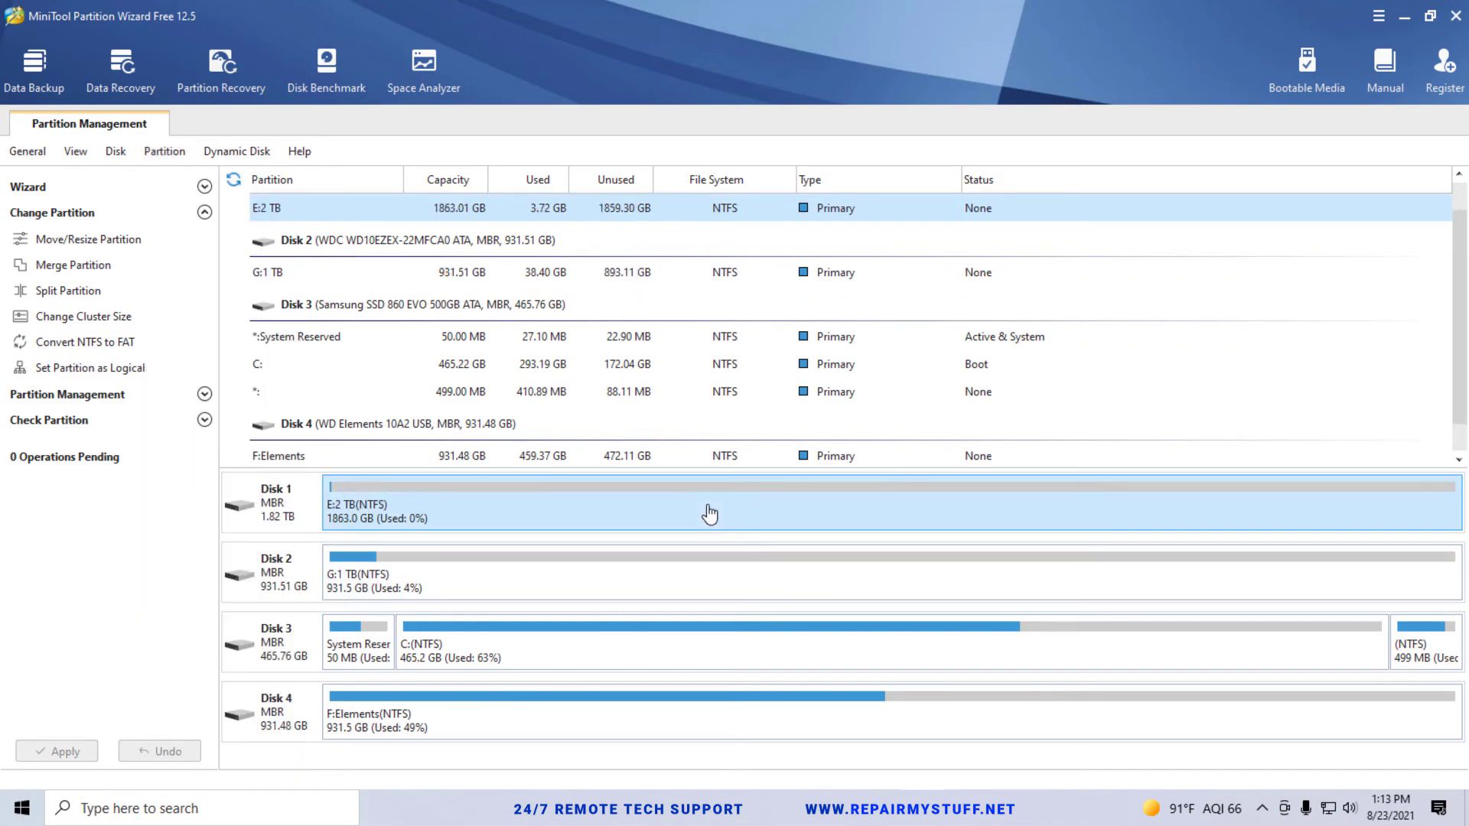